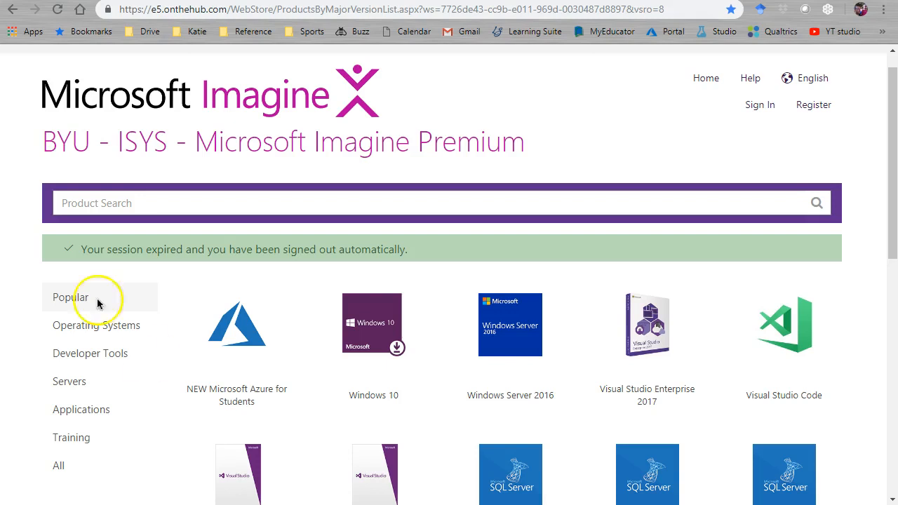
pyautogui.moveTo(275, 37)
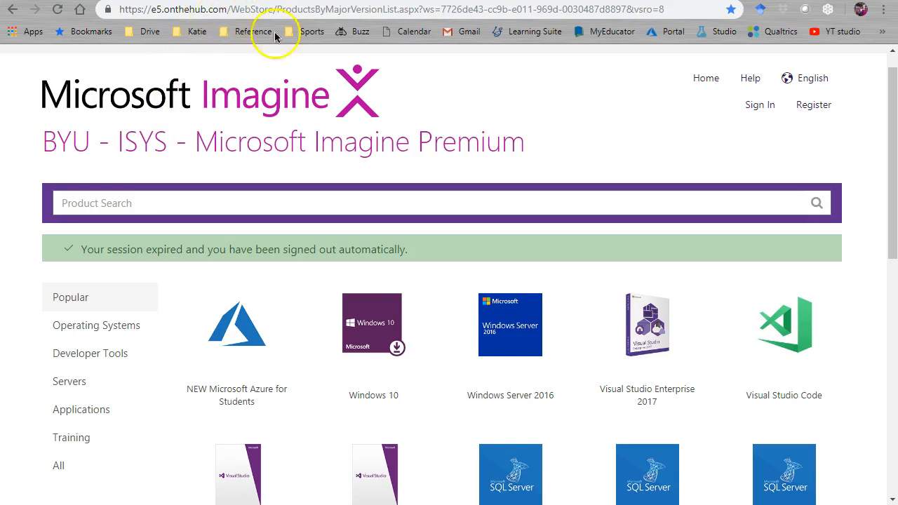
pyautogui.moveTo(395, 276)
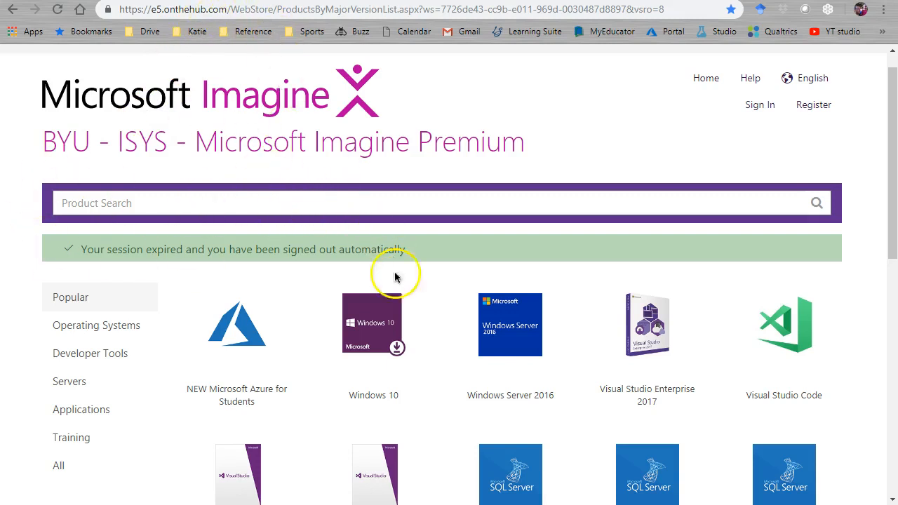
pyautogui.moveTo(314, 17)
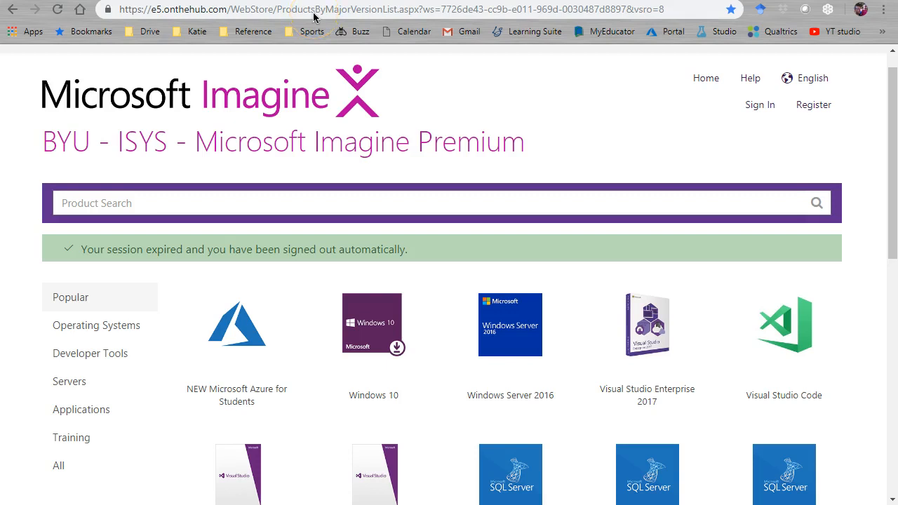
pyautogui.moveTo(657, 187)
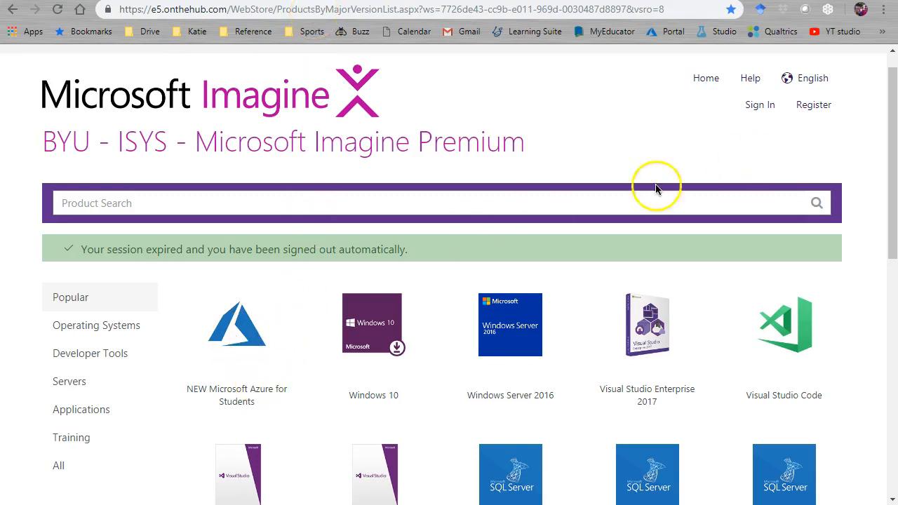
# Go to the New Microsoft Azure for Students product page from the Popular products list
pyautogui.click(236, 324)
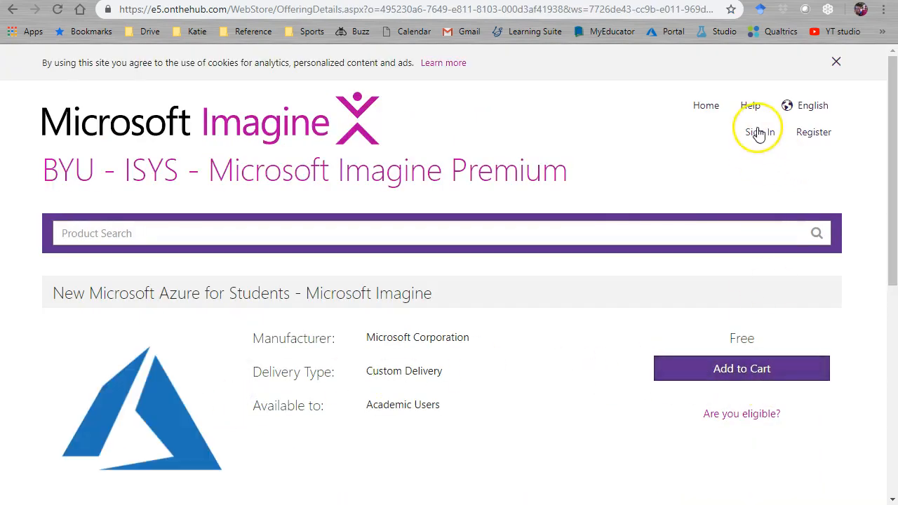
# Sign in and attempt Add to Cart for Azure for Students, which reports it was already ordered
pyautogui.click(760, 131)
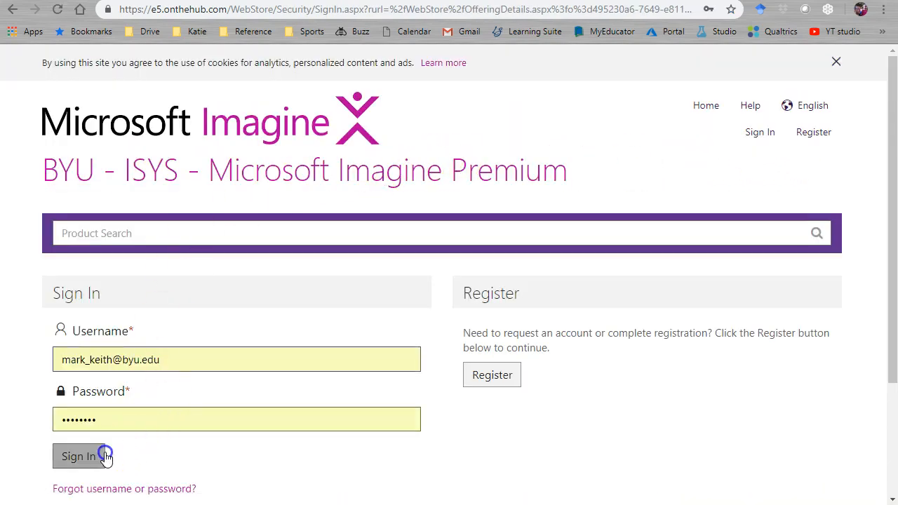
pyautogui.click(78, 457)
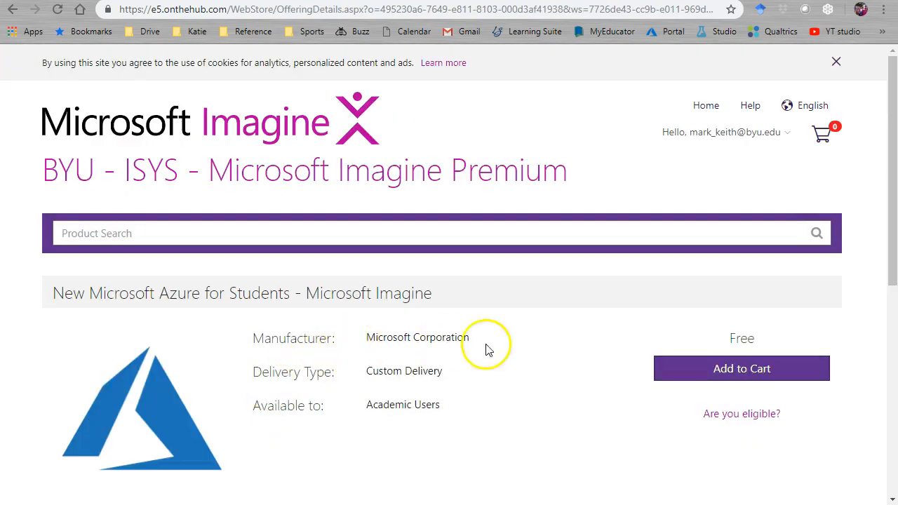
pyautogui.click(742, 369)
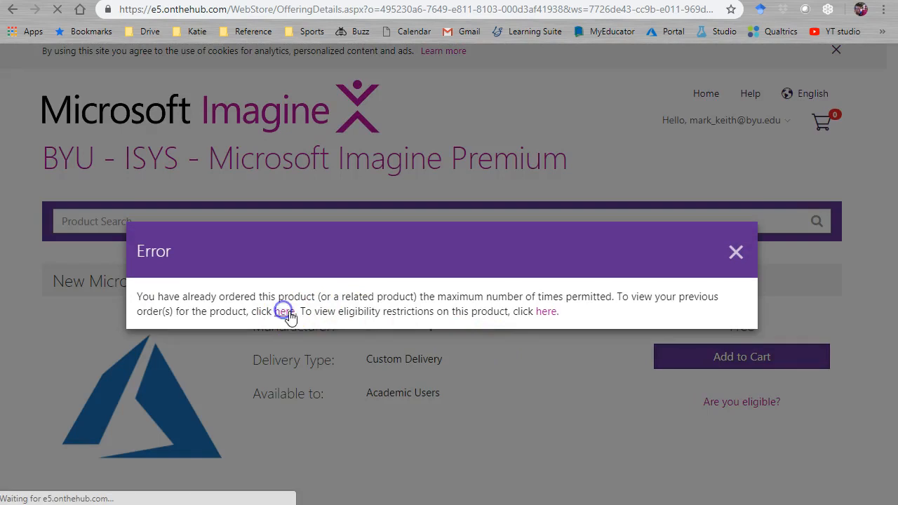
# View previous orders, show the 2018 order's details and reach the Azure for Students access link under Other
pyautogui.click(285, 310)
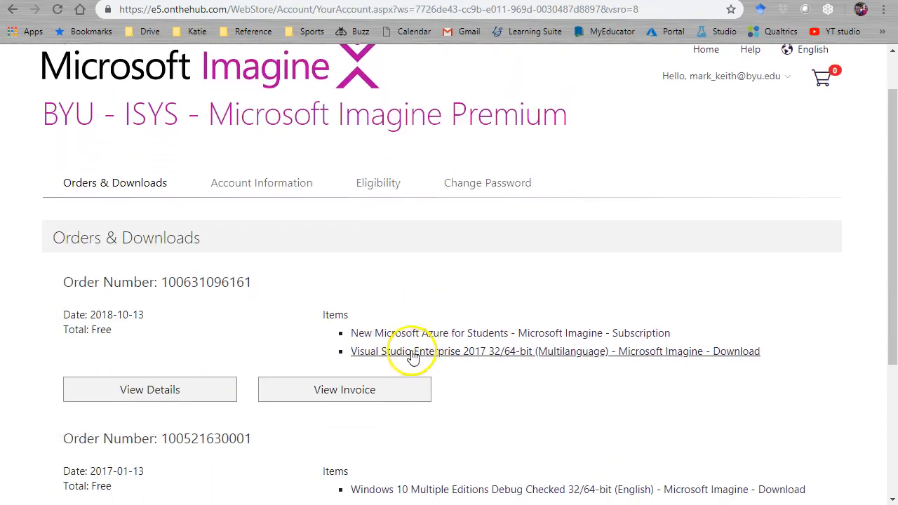
pyautogui.click(344, 390)
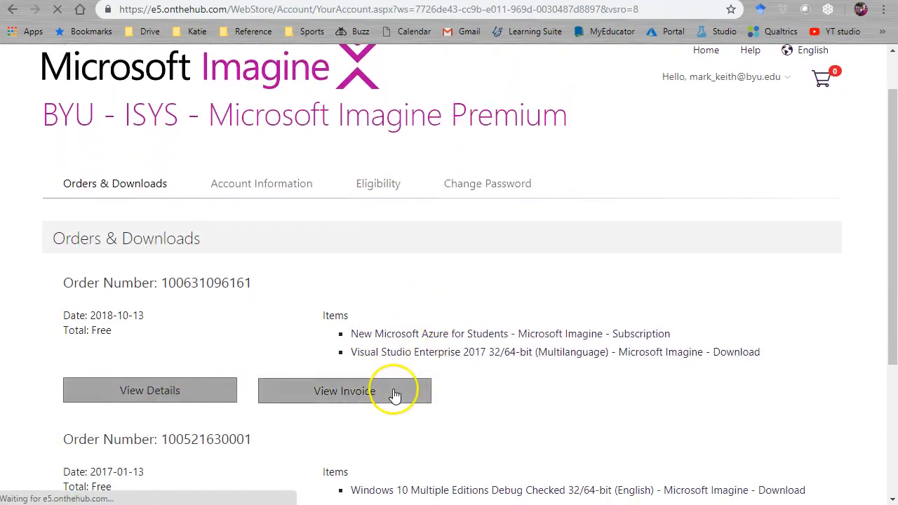
pyautogui.click(344, 390)
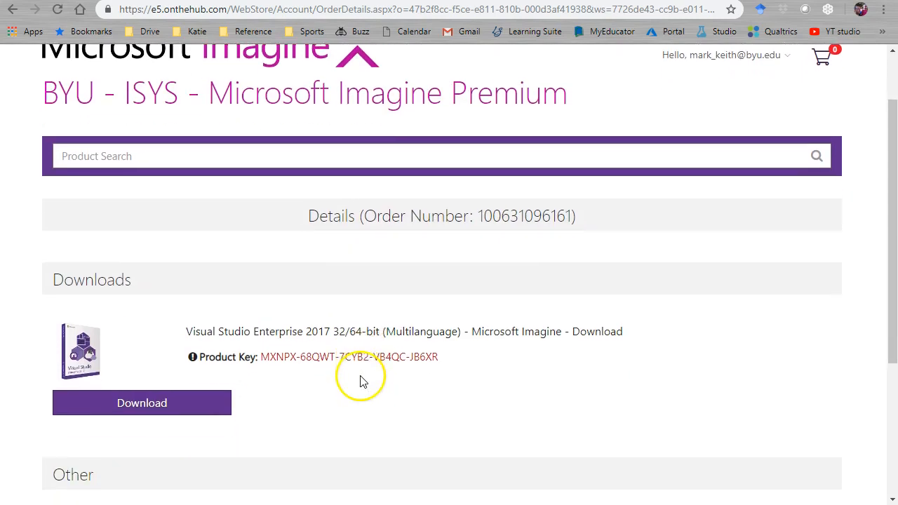
pyautogui.scroll(-3)
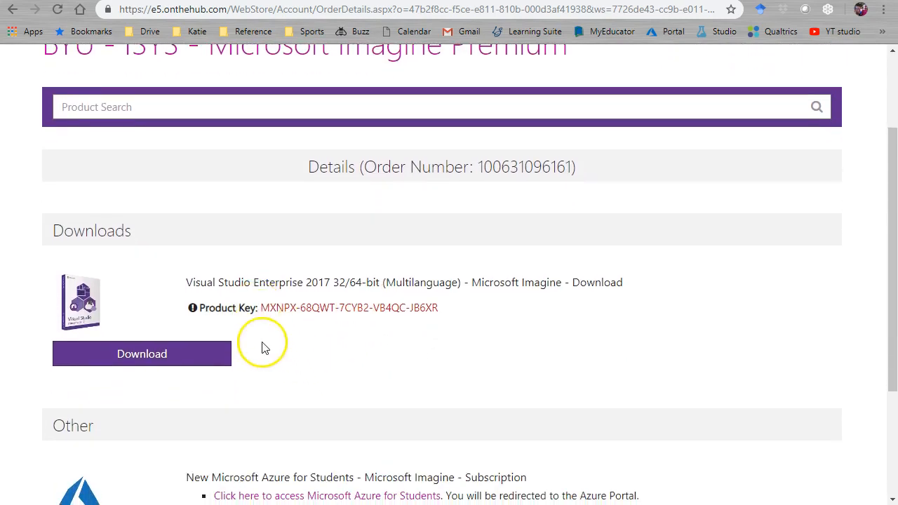
pyautogui.scroll(-3)
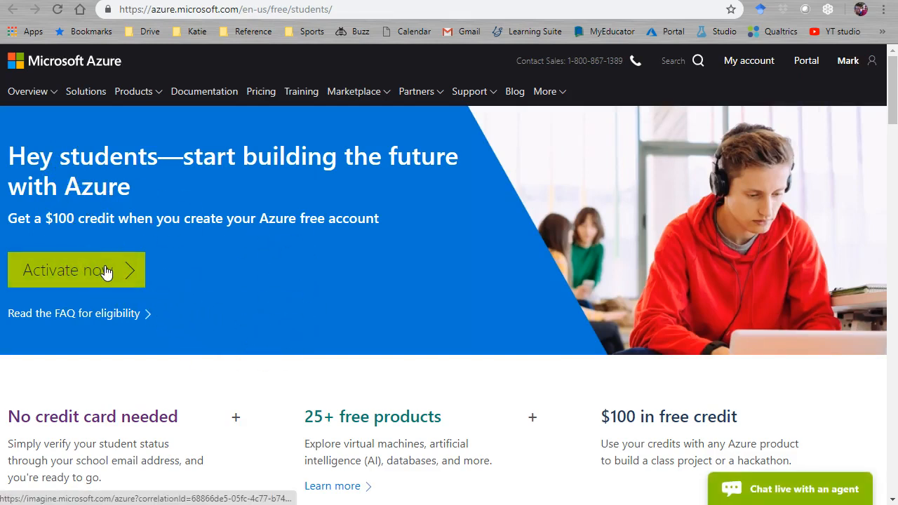
# Activate now on the Azure for Students page to reach the Verify Student Status form
pyautogui.click(76, 271)
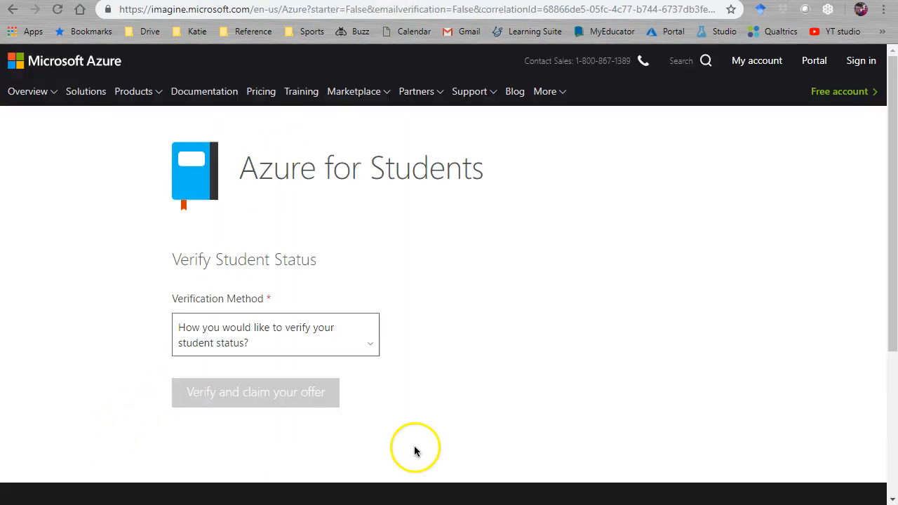
pyautogui.click(276, 335)
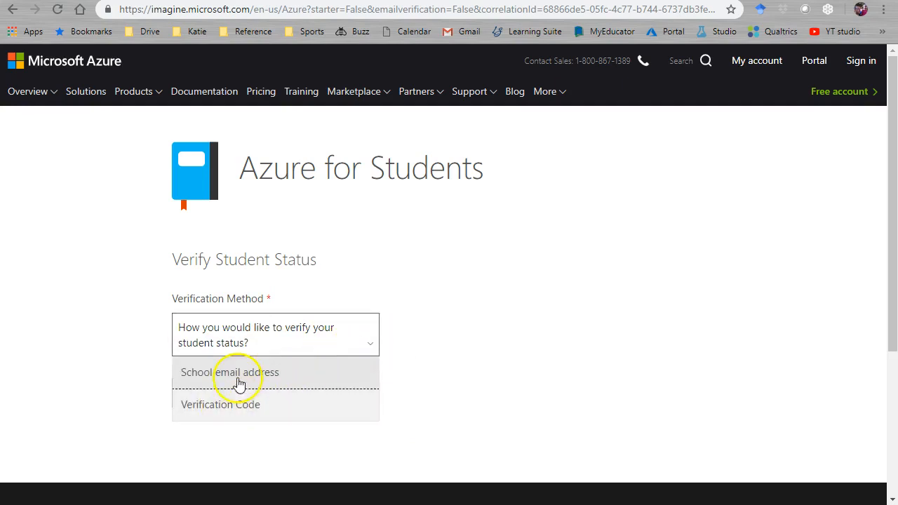
pyautogui.click(230, 372)
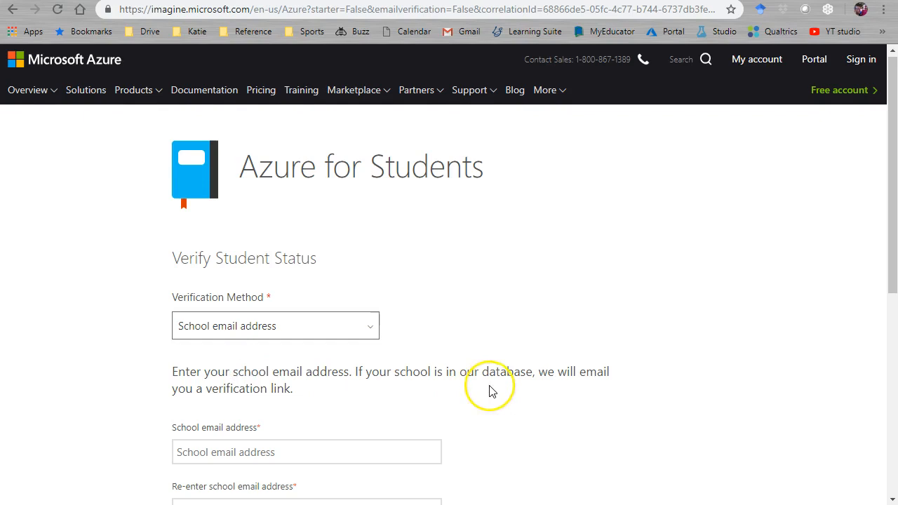
pyautogui.scroll(-3)
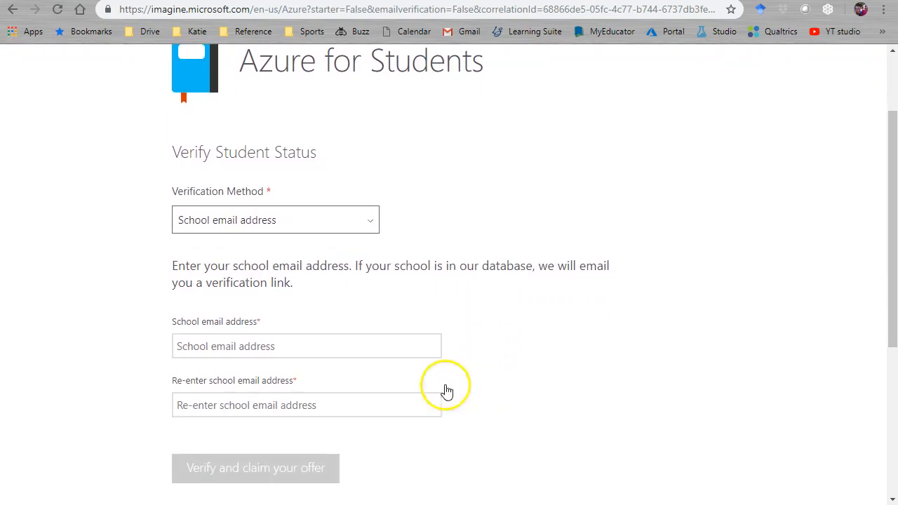
pyautogui.click(307, 346)
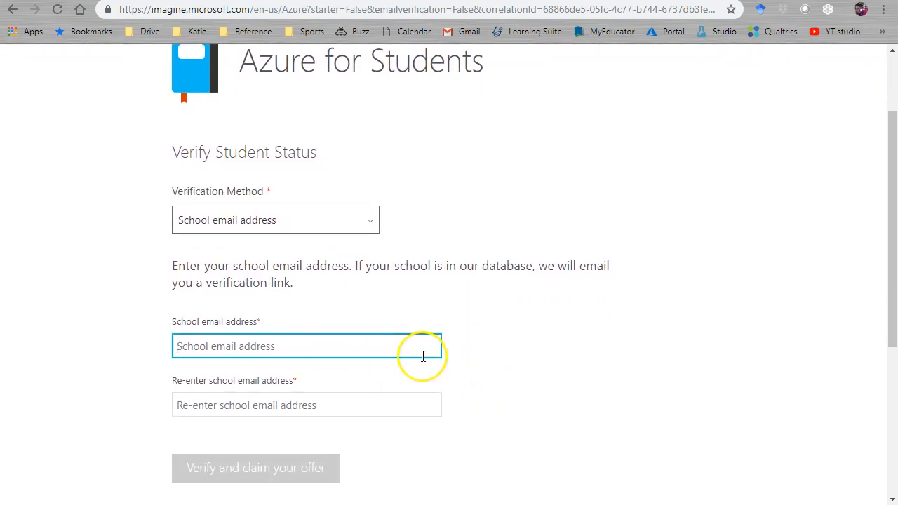
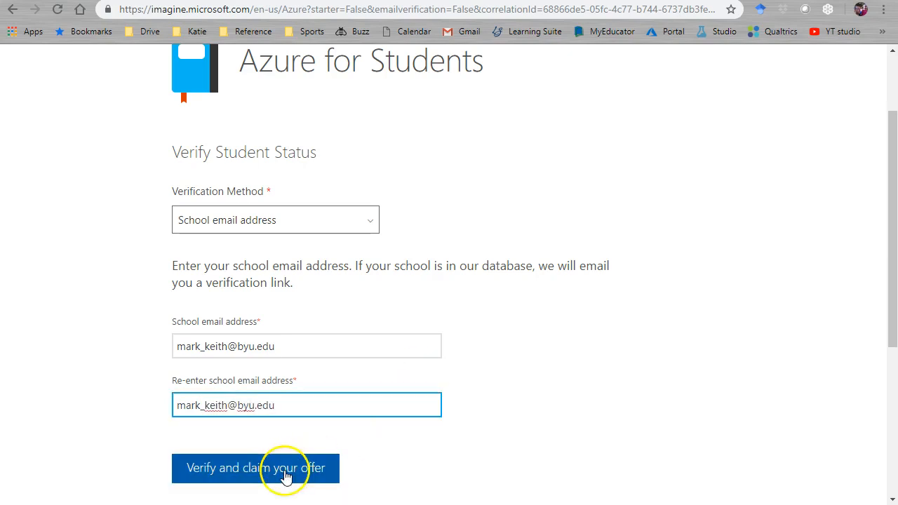
pyautogui.click(255, 468)
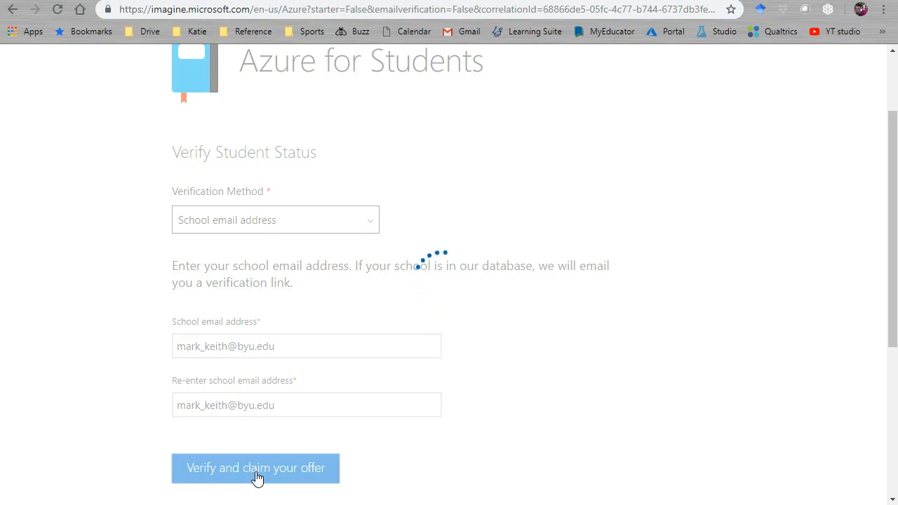
pyautogui.click(255, 468)
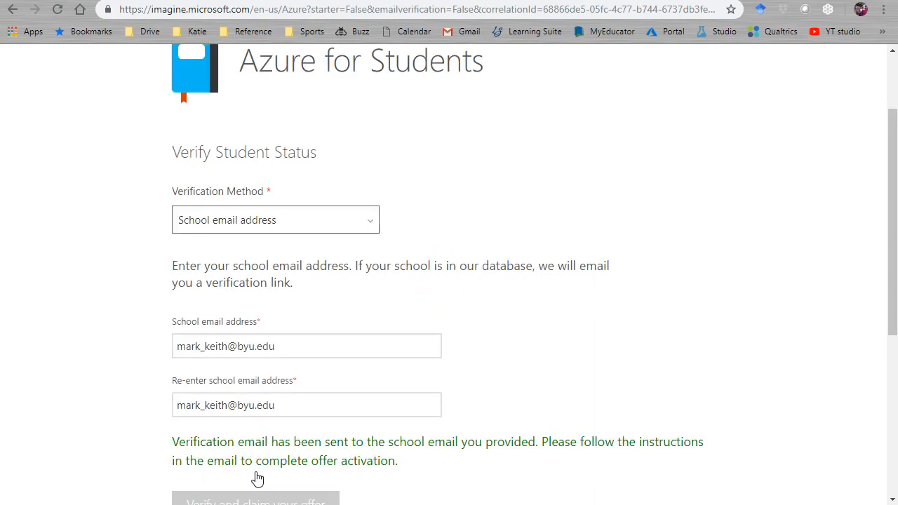
pyautogui.scroll(-3)
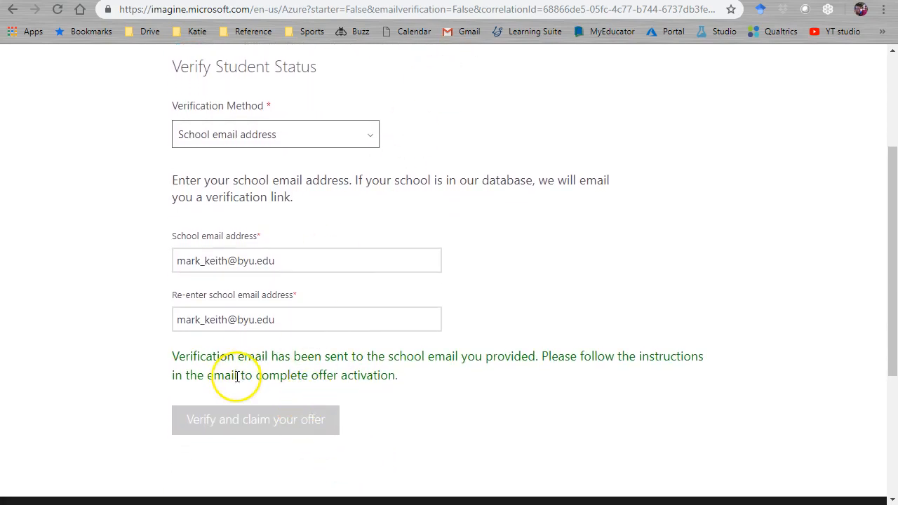
pyautogui.click(469, 32)
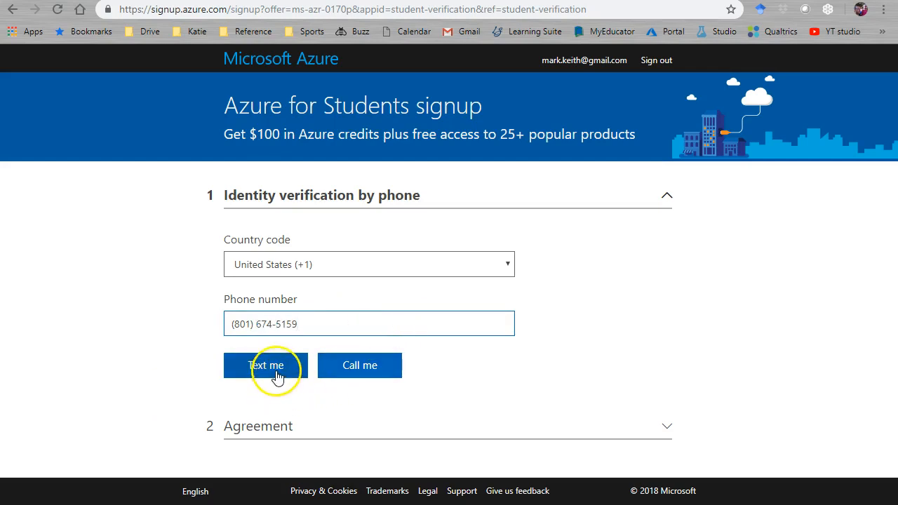
pyautogui.click(266, 365)
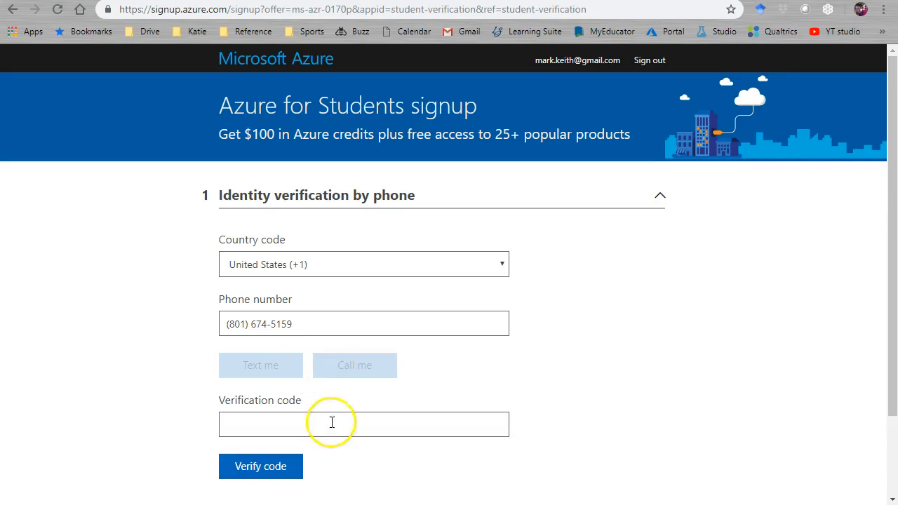
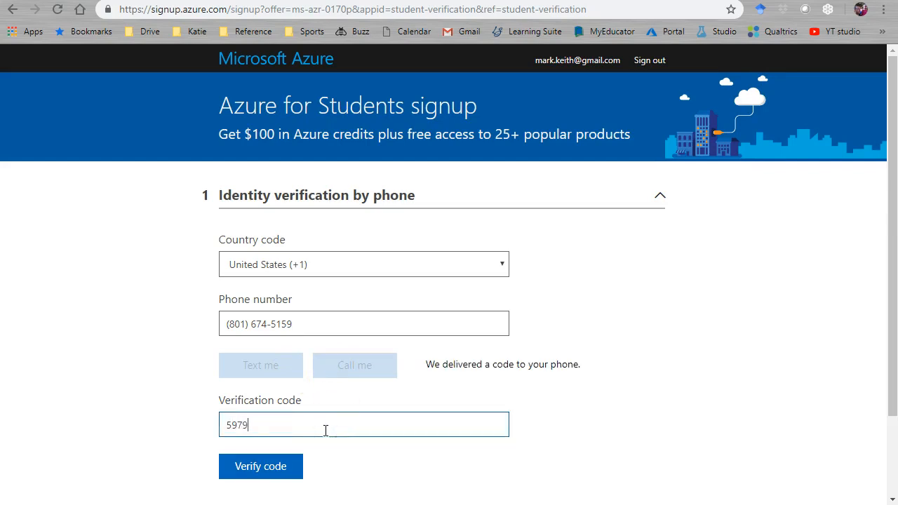
pyautogui.click(260, 466)
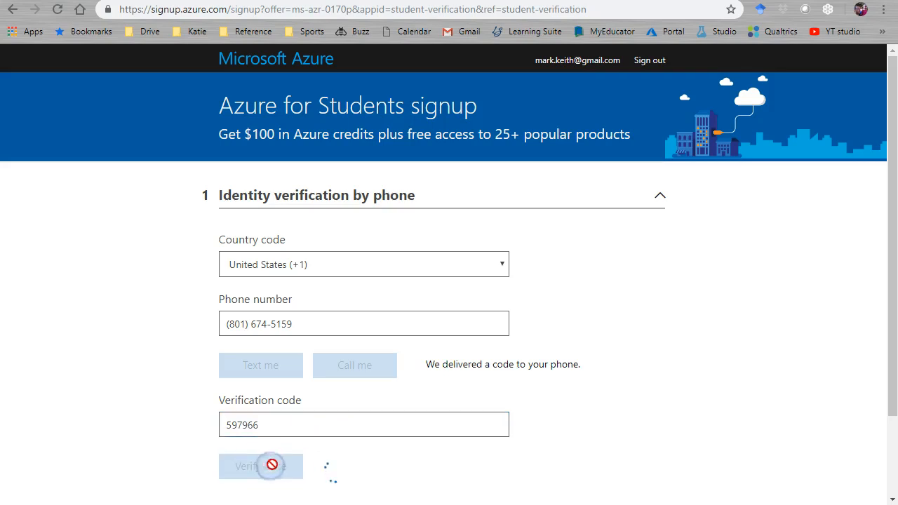
pyautogui.click(260, 466)
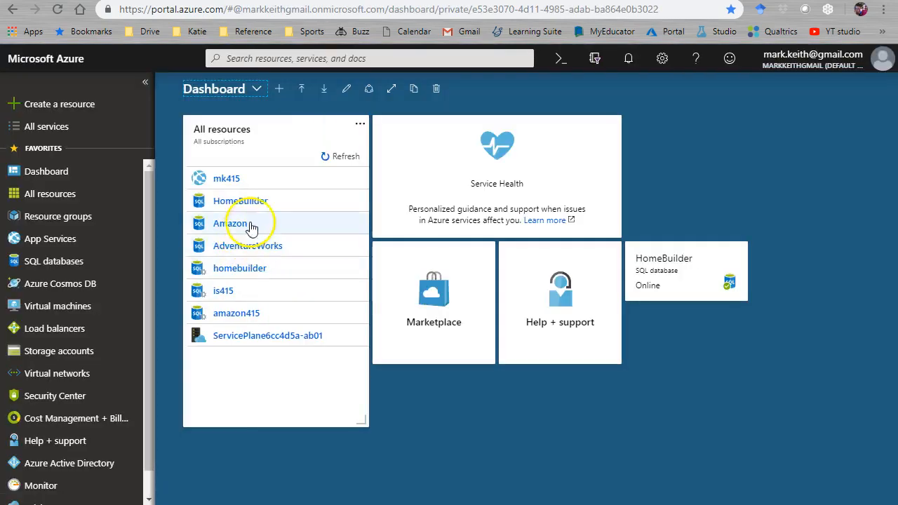
pyautogui.moveTo(271, 407)
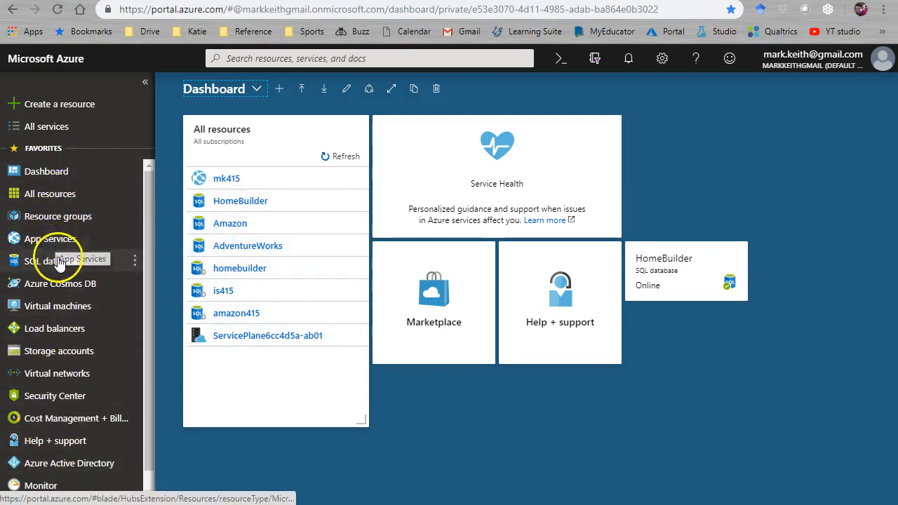
# Go to Cost Management + Billing from the portal's left sidebar
pyautogui.click(76, 418)
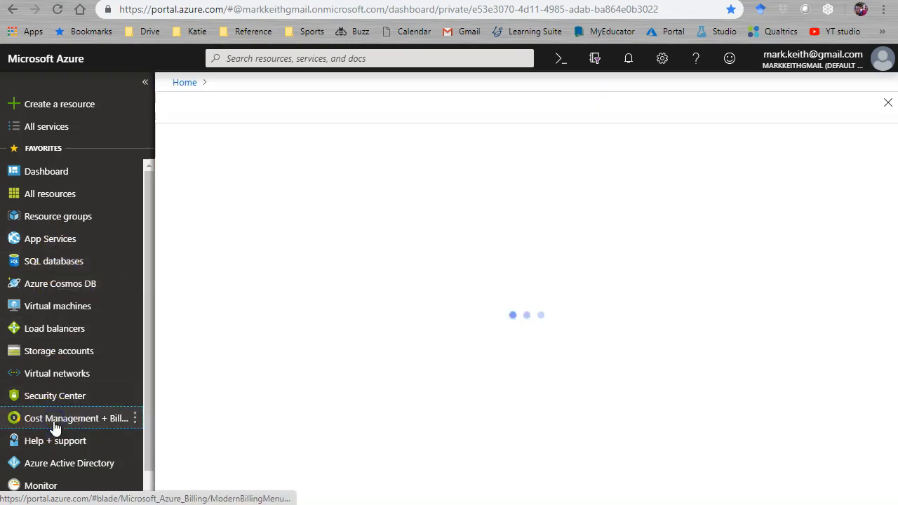
# Review My subscriptions showing Azure for Students as Active, then return to the dashboard
pyautogui.click(76, 418)
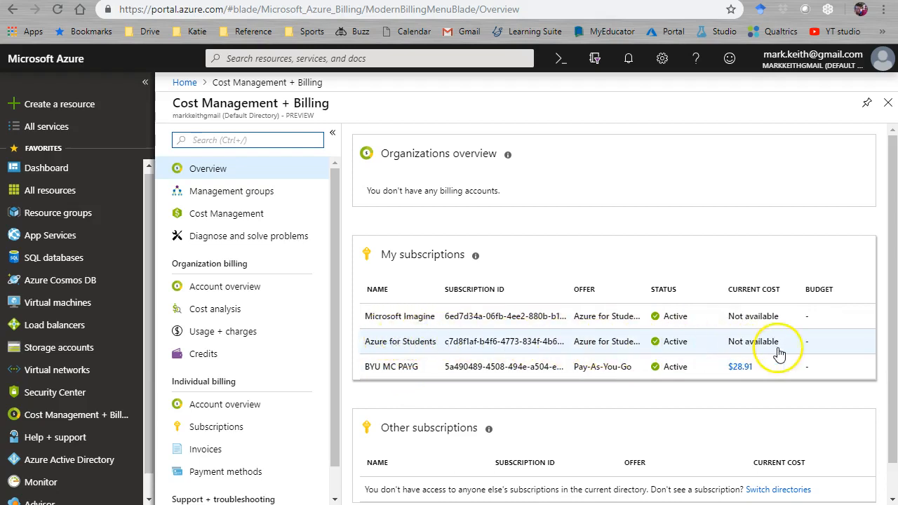
pyautogui.moveTo(455, 339)
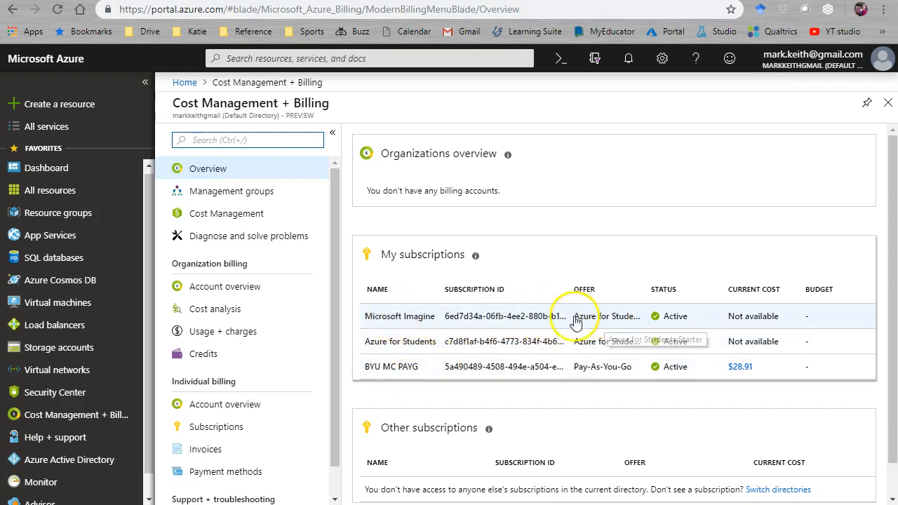
pyautogui.scroll(-3)
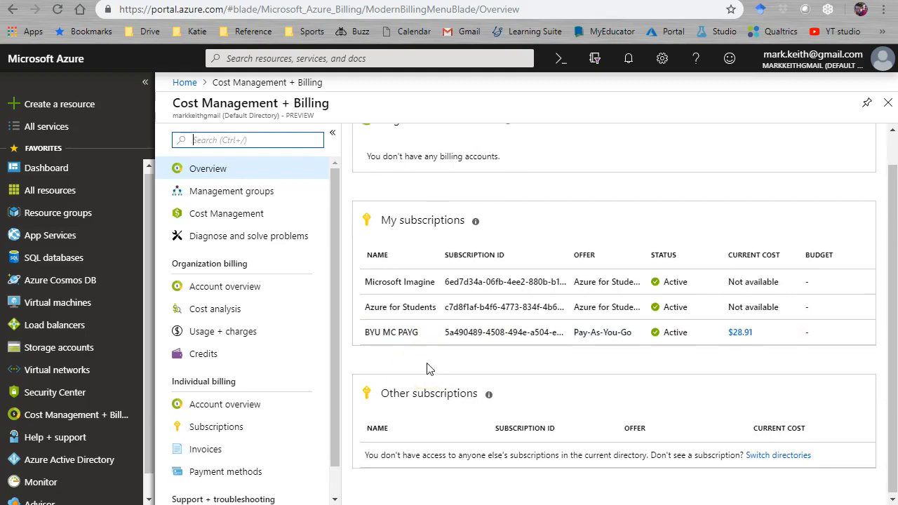
pyautogui.scroll(3)
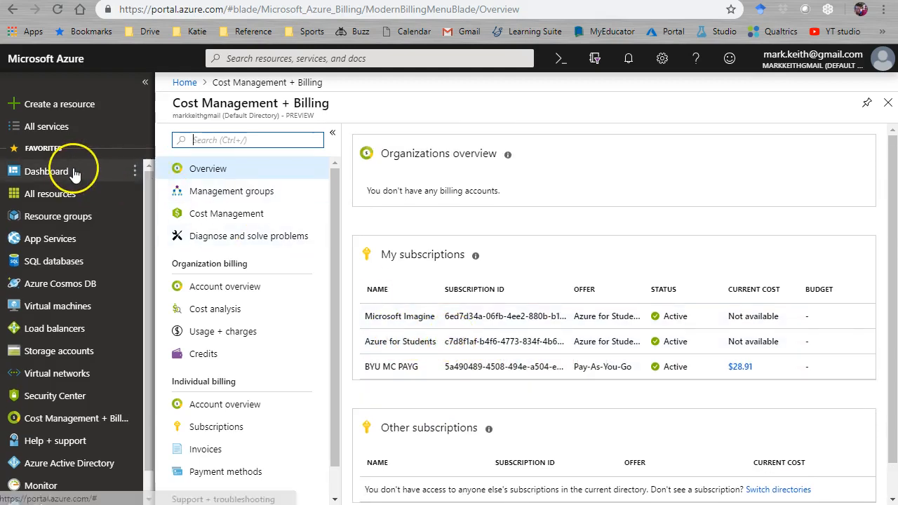
pyautogui.click(47, 171)
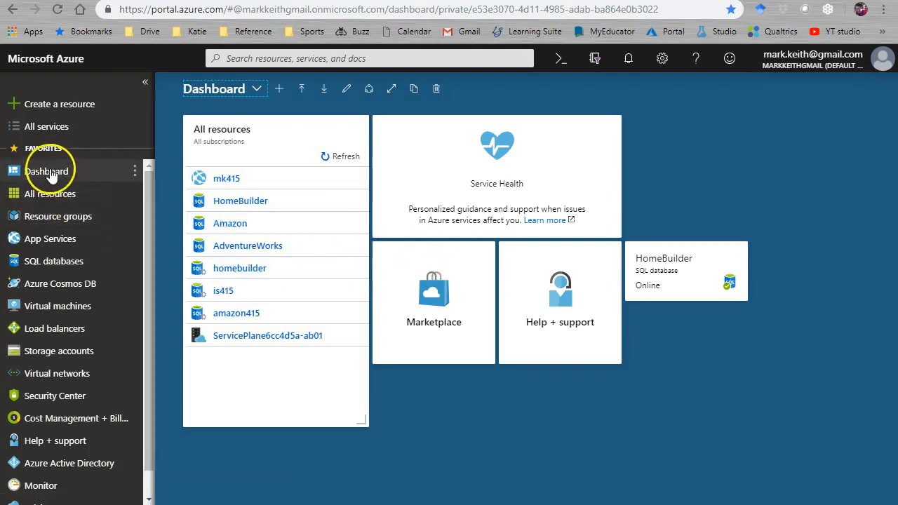